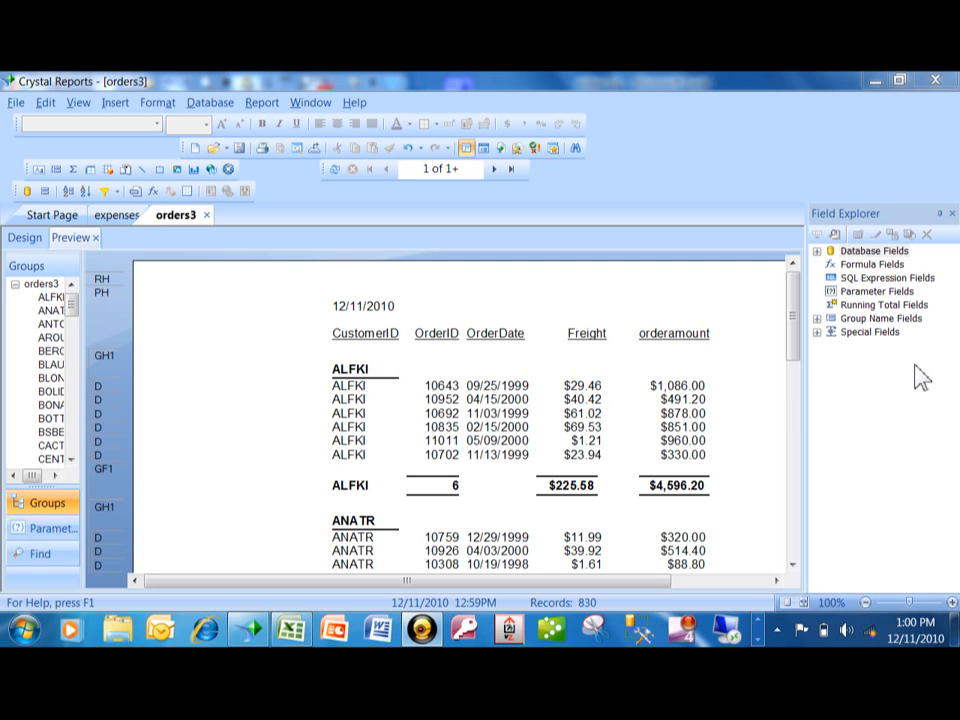
pyautogui.moveTo(638, 403)
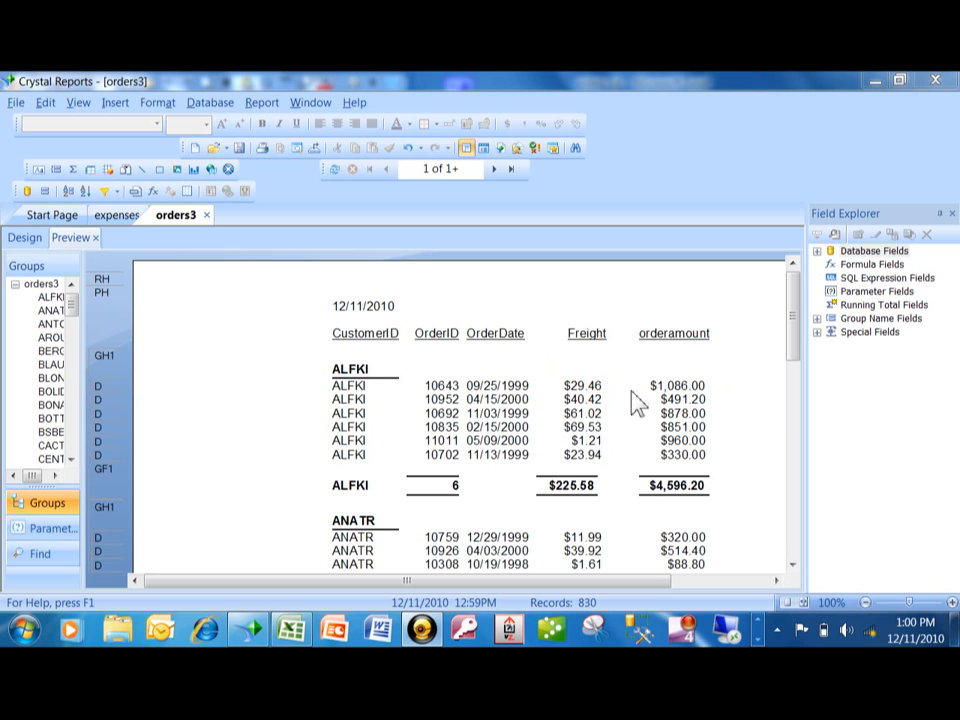
pyautogui.moveTo(355, 400)
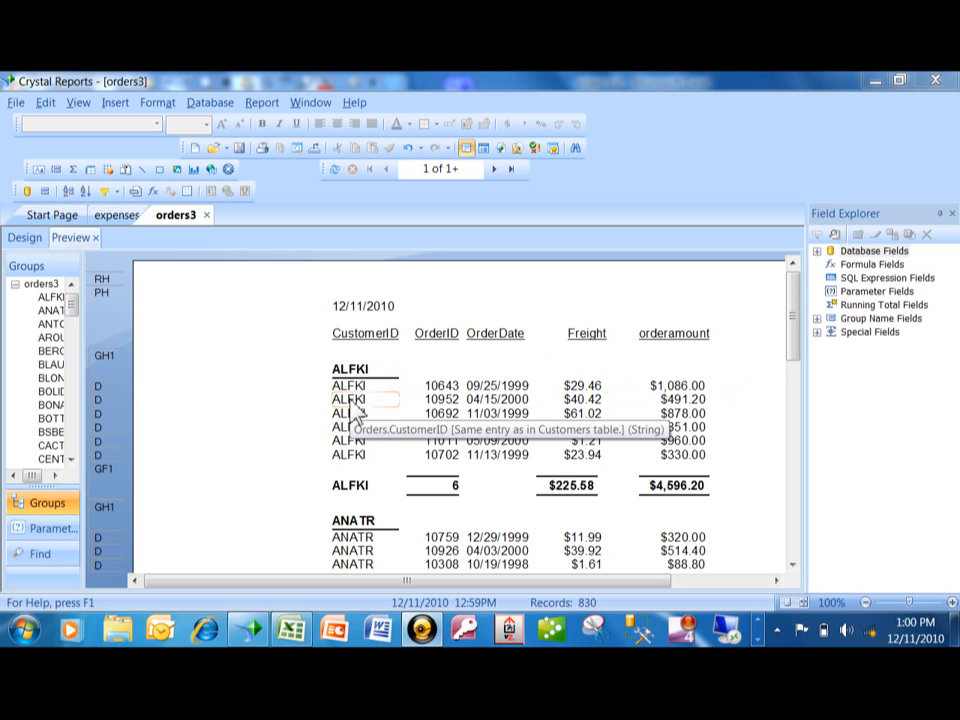
pyautogui.moveTo(748, 381)
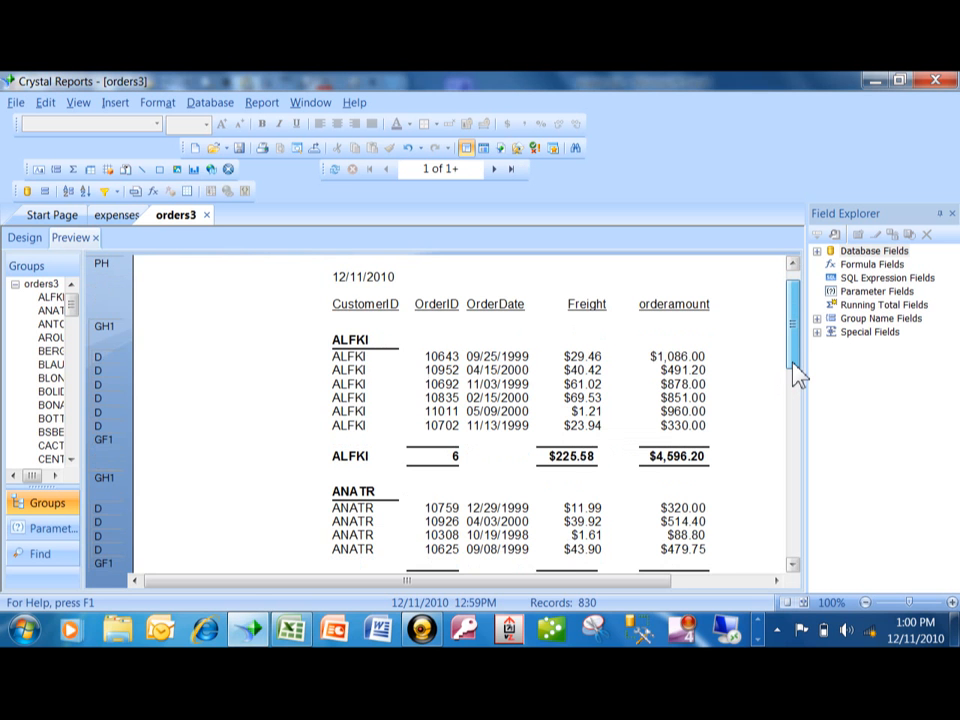
# In Section Expert, set the Details section to Hide (Drill-Down OK) so orders3 shows only customer subtotals
pyautogui.scroll(-3)
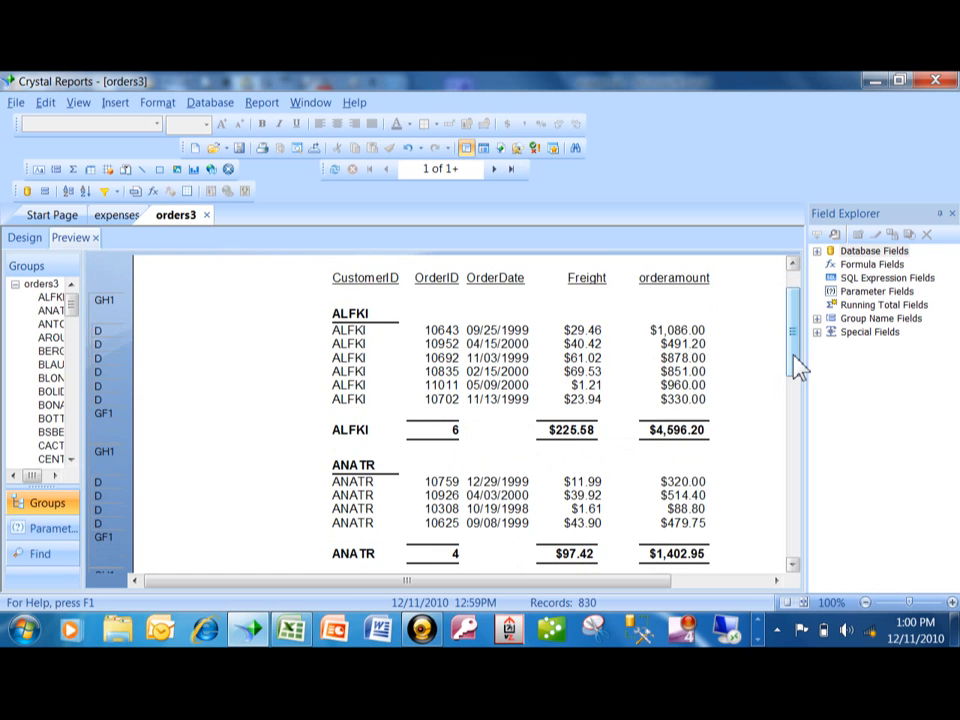
pyautogui.scroll(-3)
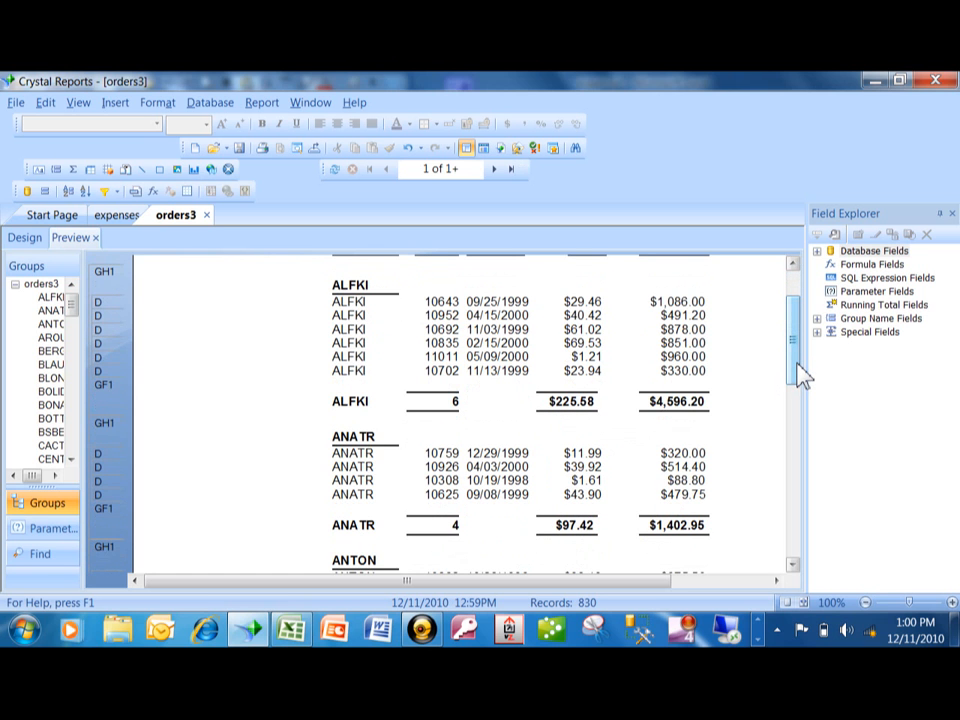
pyautogui.scroll(-3)
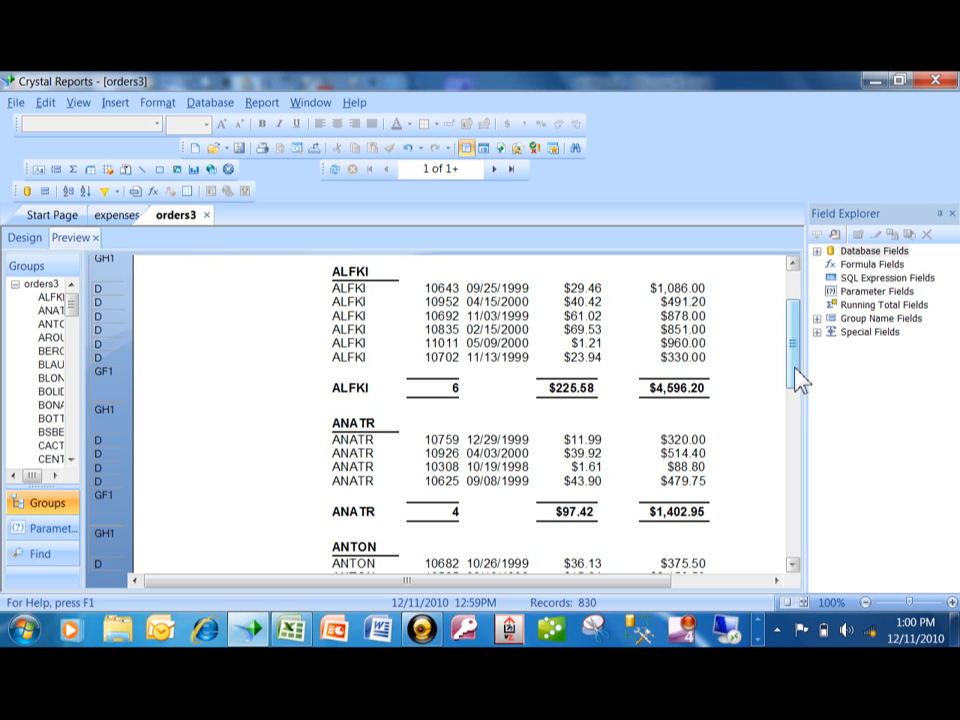
pyautogui.scroll(-3)
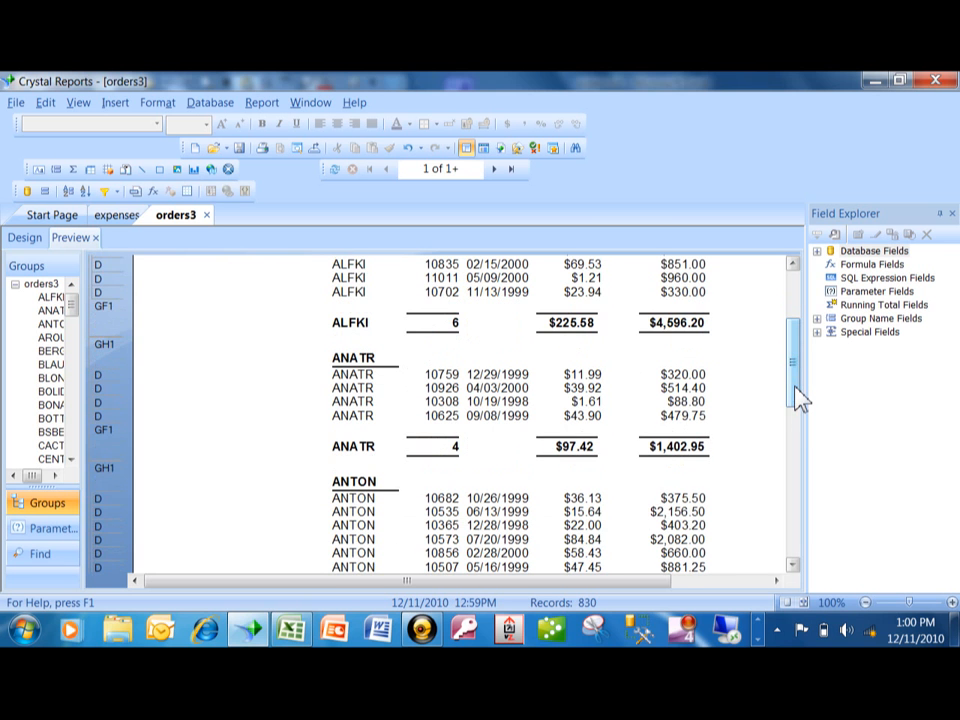
pyautogui.scroll(-3)
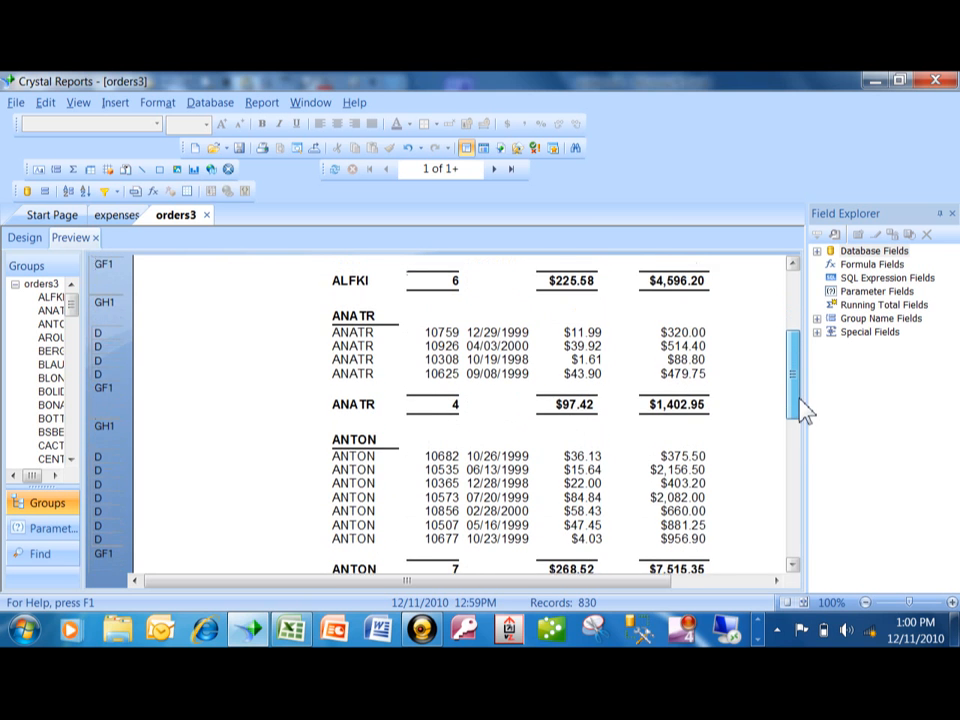
pyautogui.scroll(3)
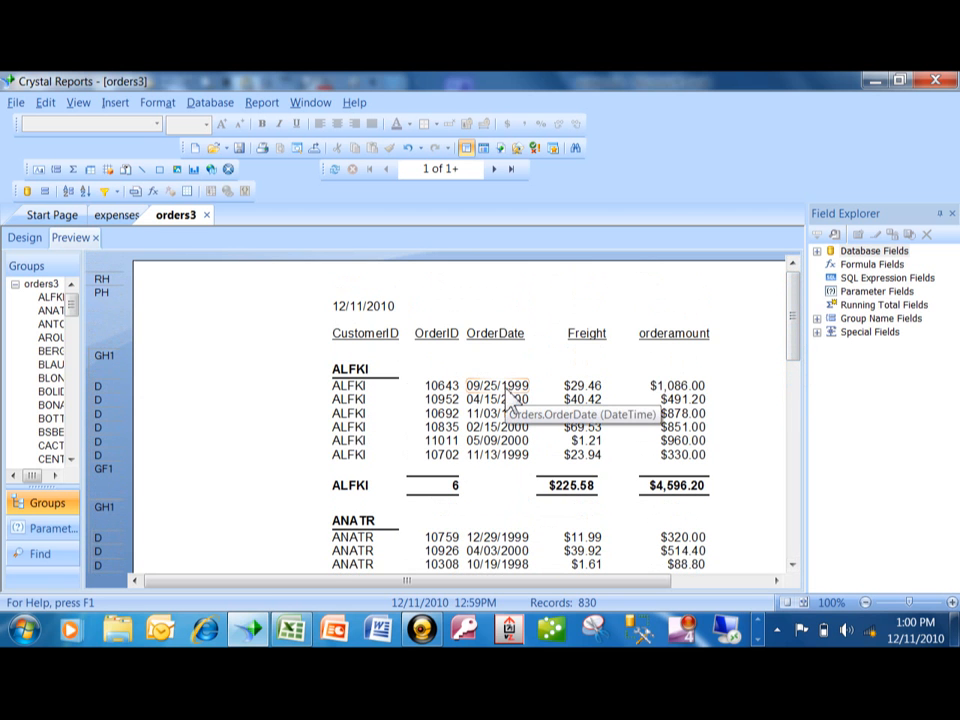
pyautogui.moveTo(262, 102)
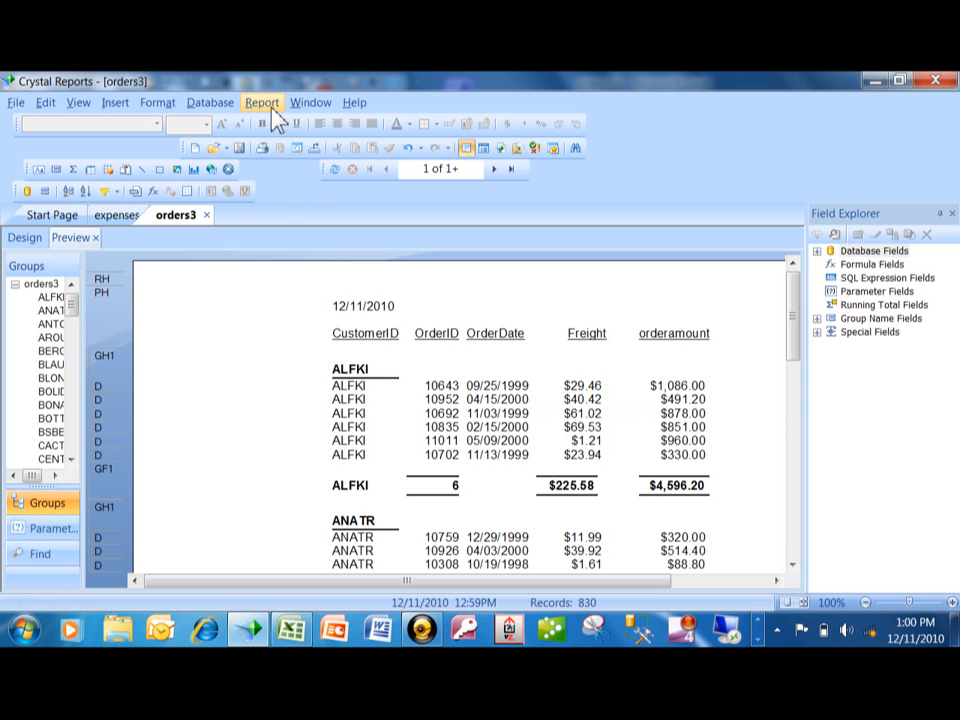
pyautogui.click(262, 102)
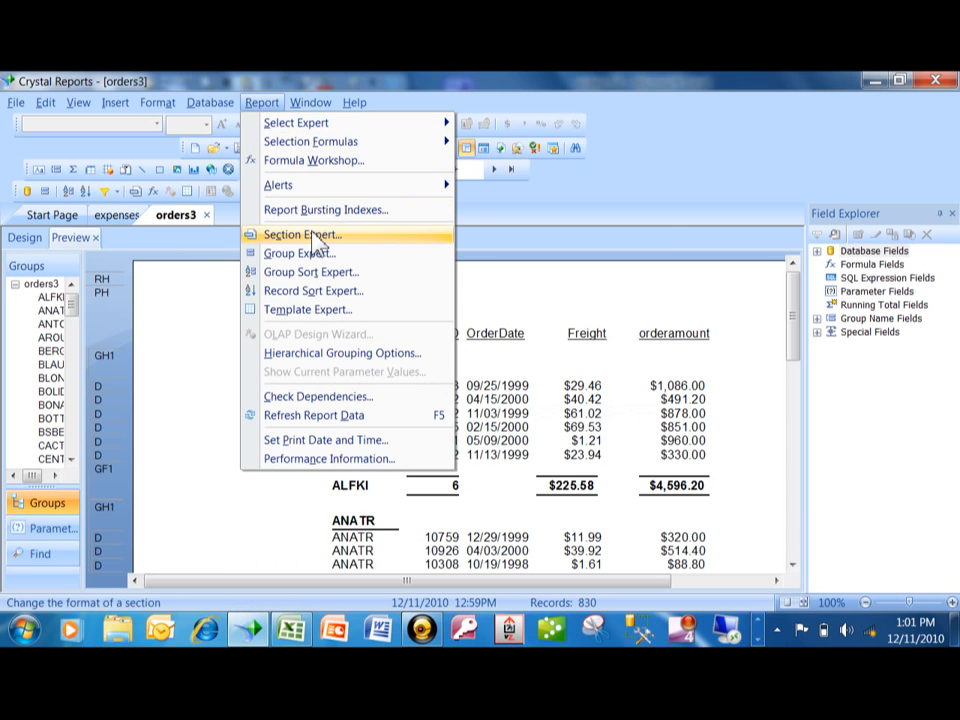
pyautogui.click(302, 234)
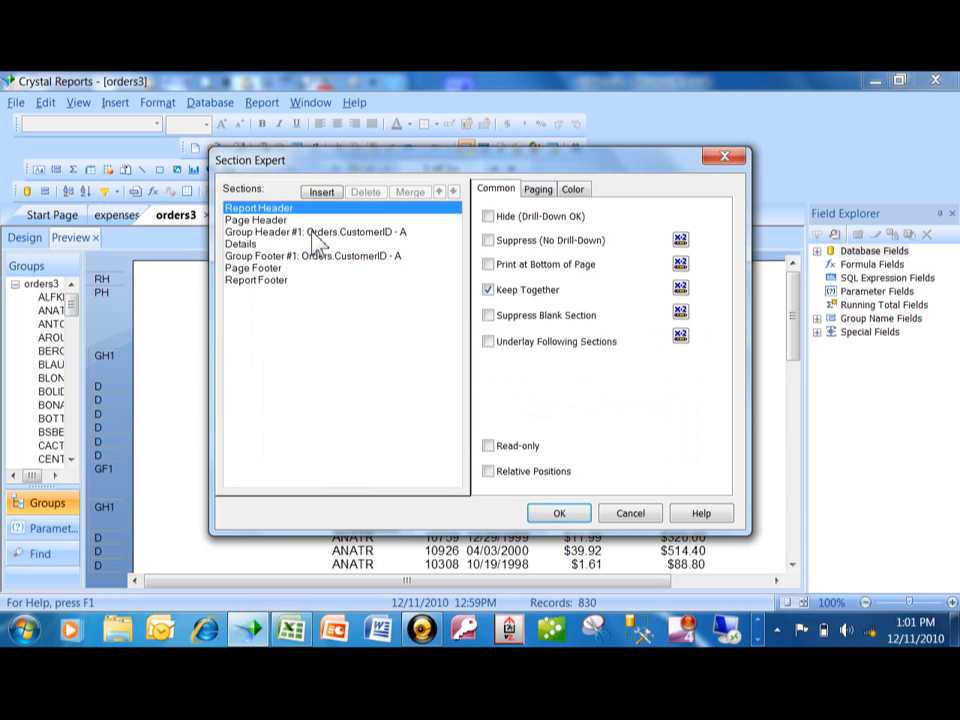
pyautogui.moveTo(280, 247)
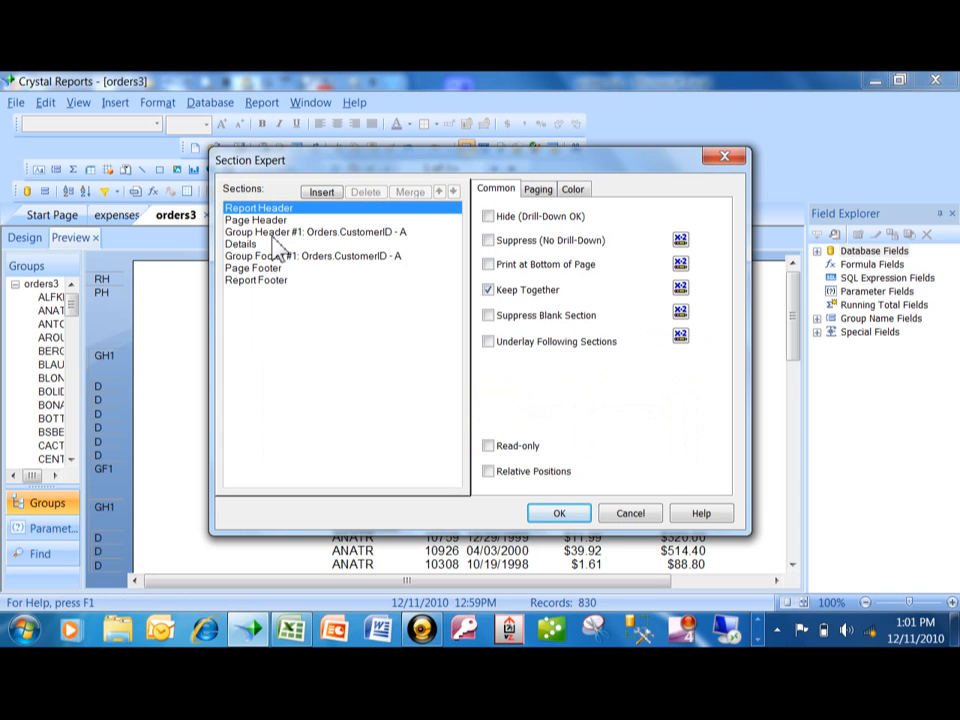
pyautogui.click(241, 243)
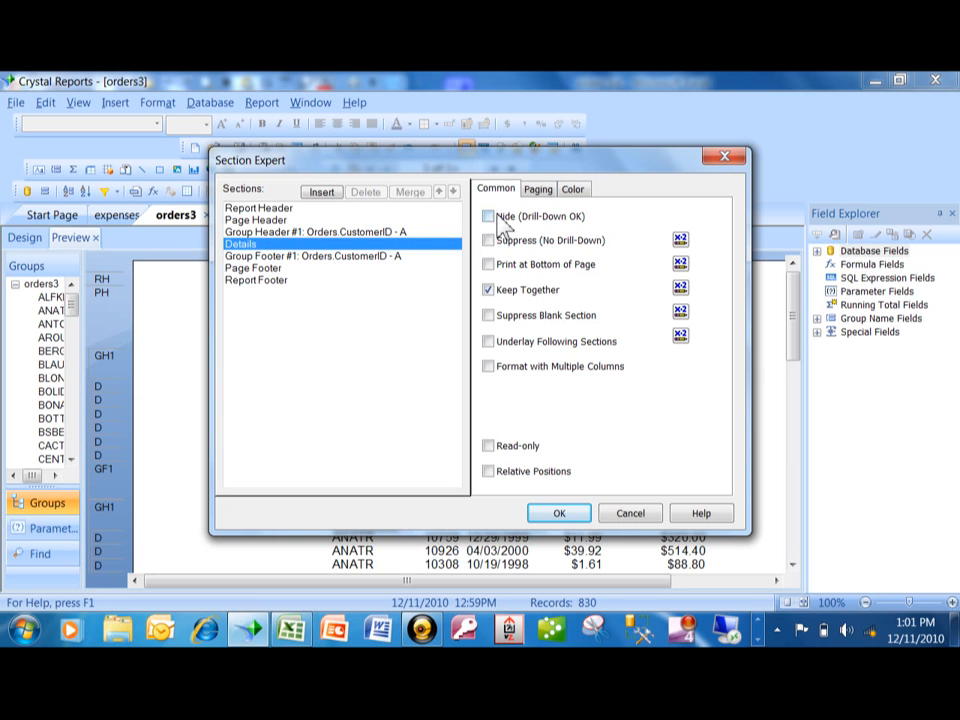
pyautogui.click(488, 216)
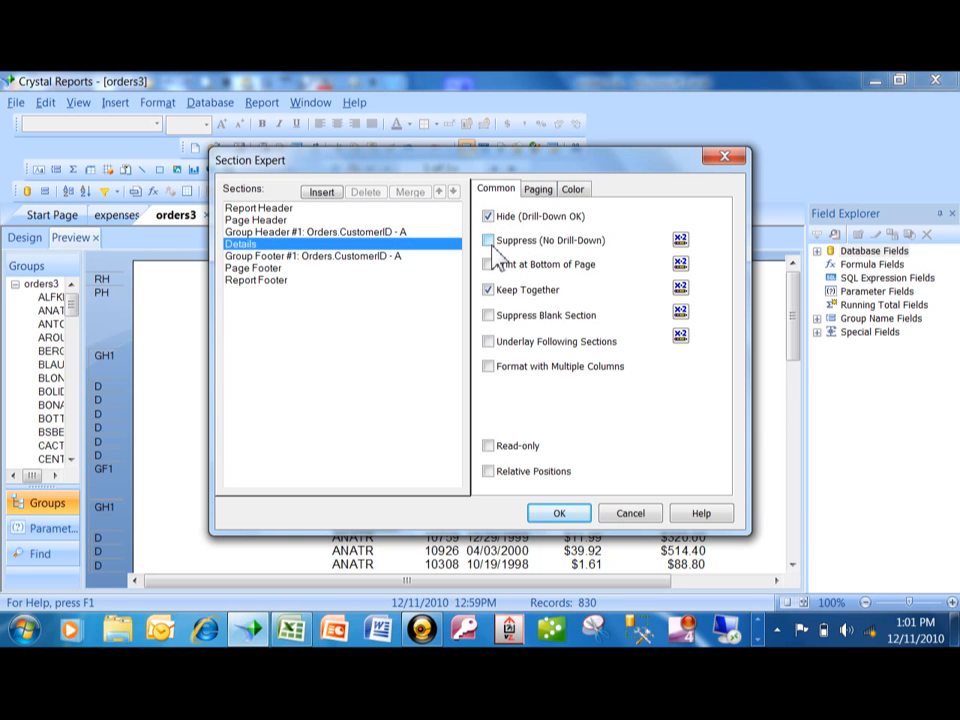
pyautogui.moveTo(515, 255)
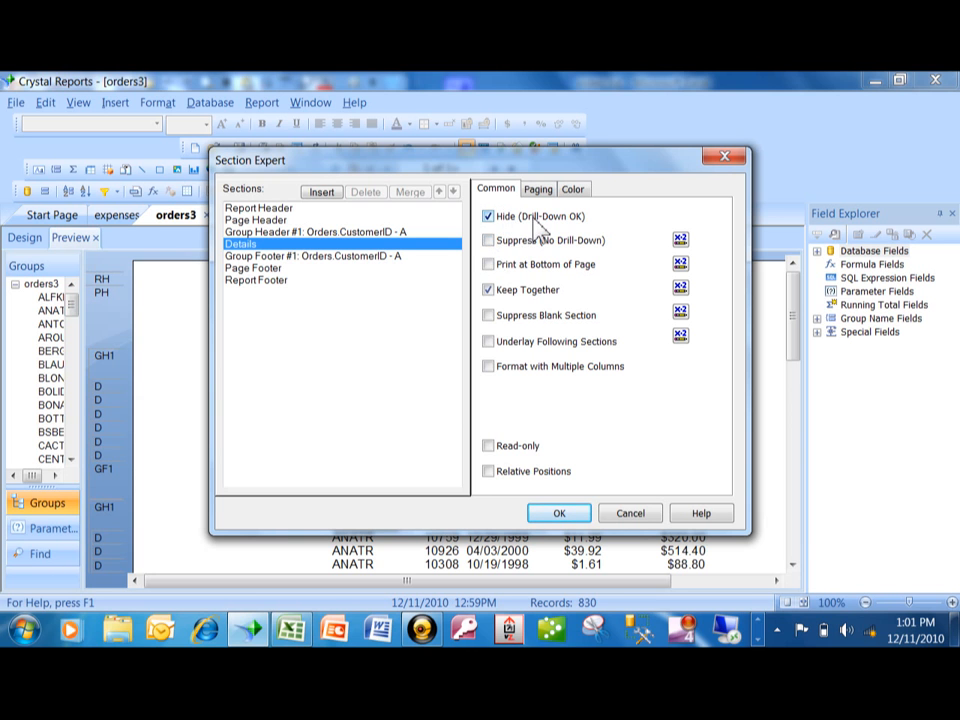
pyautogui.click(489, 216)
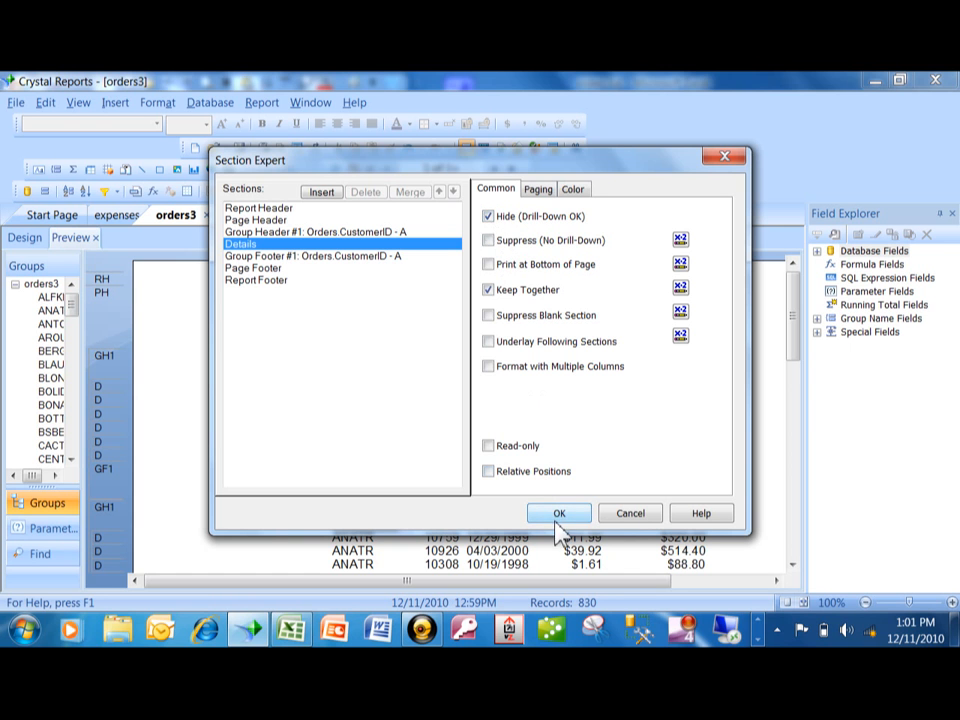
pyautogui.click(558, 513)
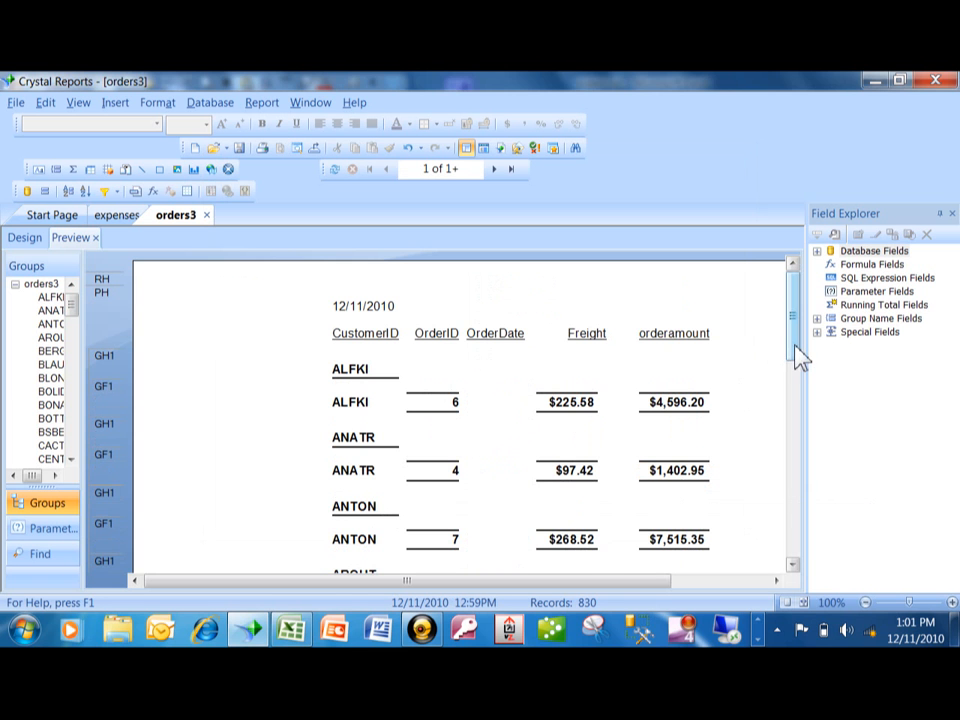
pyautogui.scroll(-3)
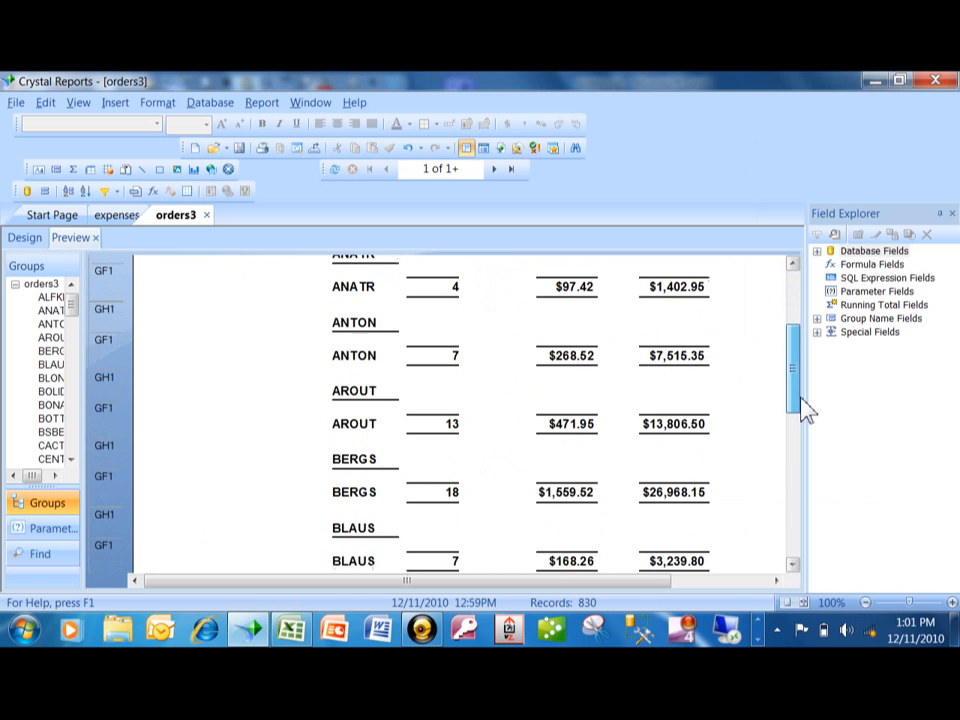
pyautogui.scroll(-3)
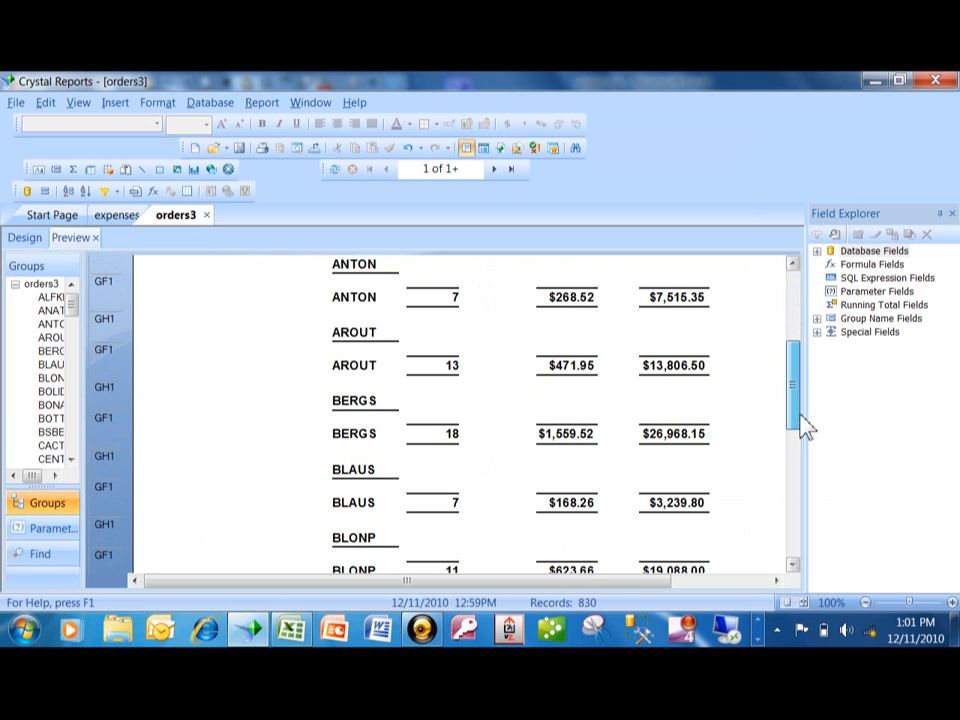
pyautogui.scroll(3)
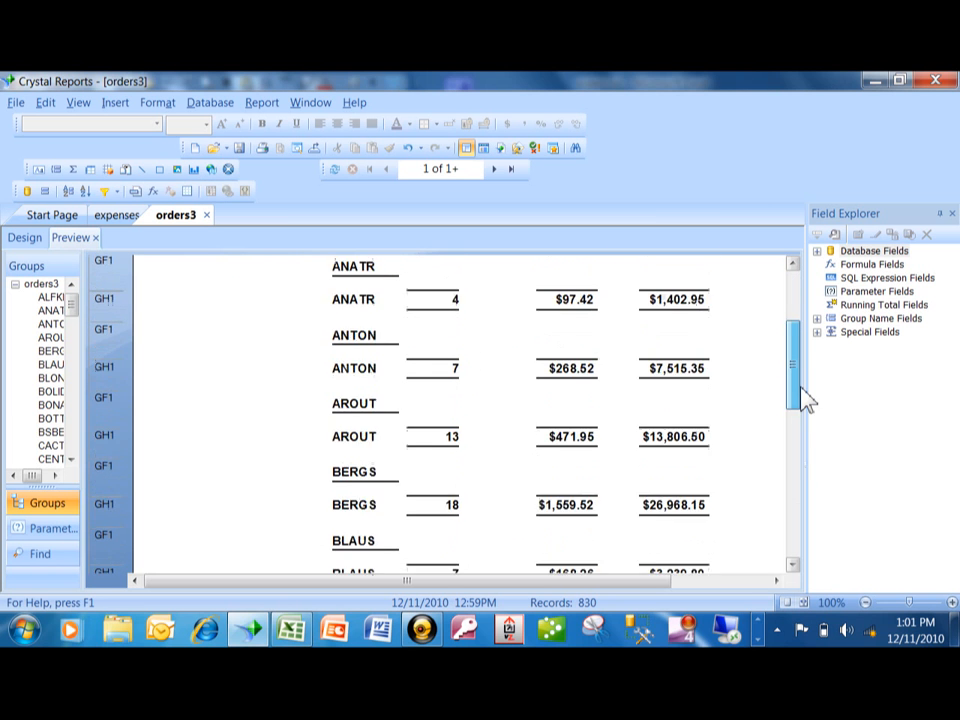
pyautogui.scroll(3)
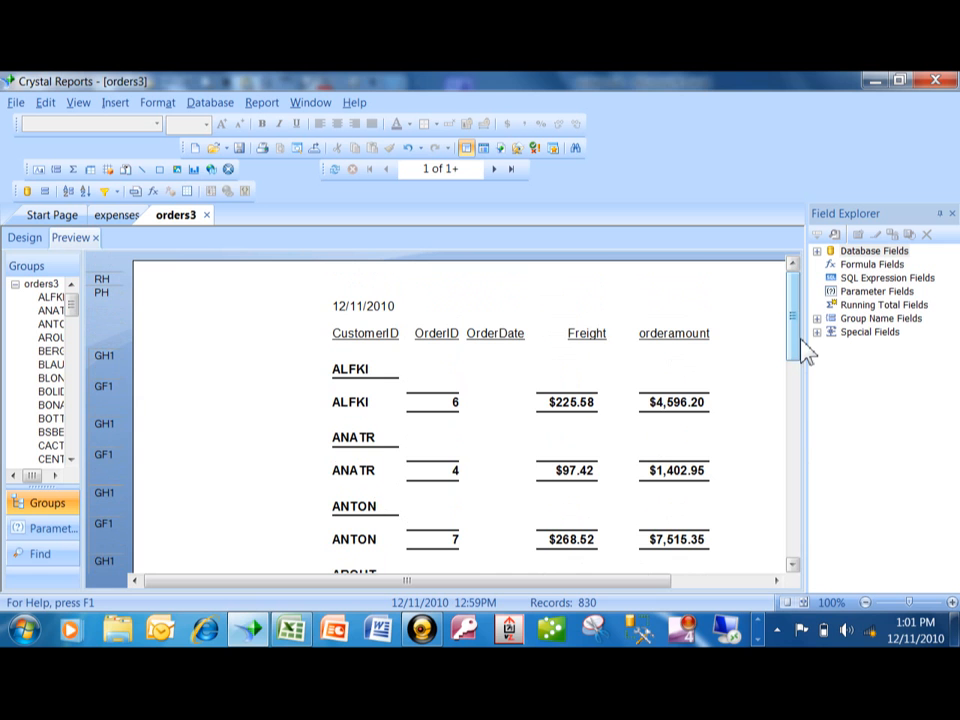
pyautogui.moveTo(568, 402)
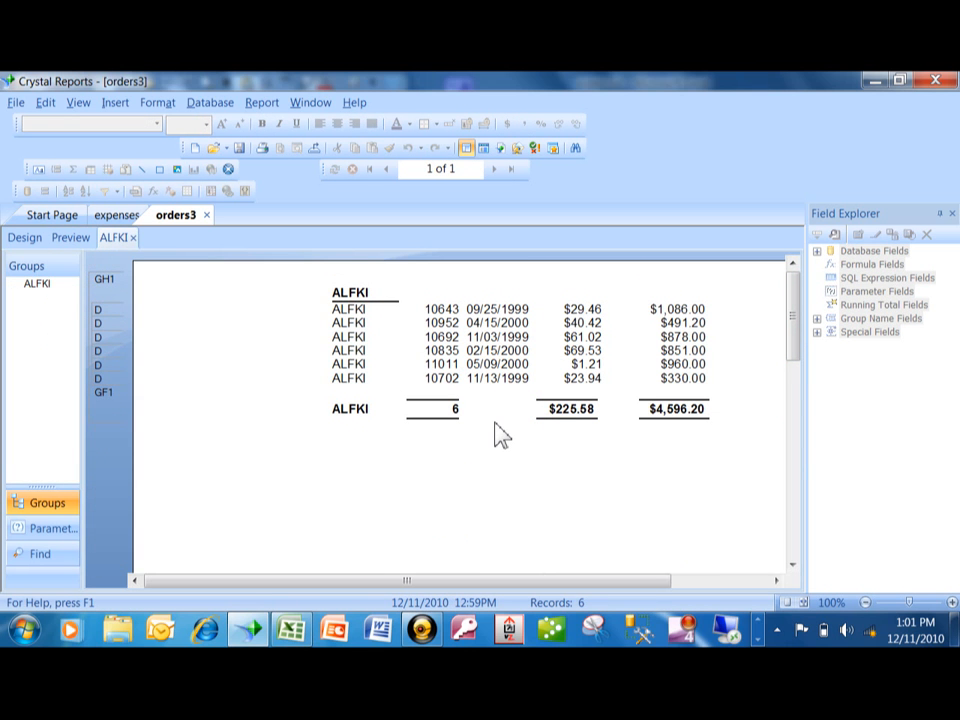
pyautogui.moveTo(430, 388)
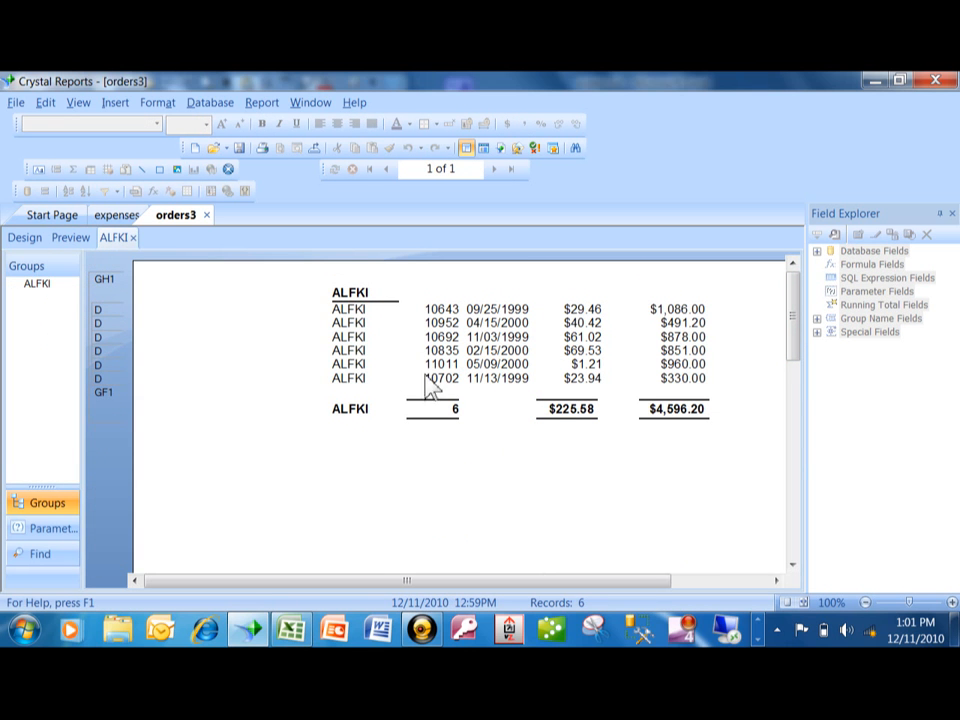
pyautogui.moveTo(262, 285)
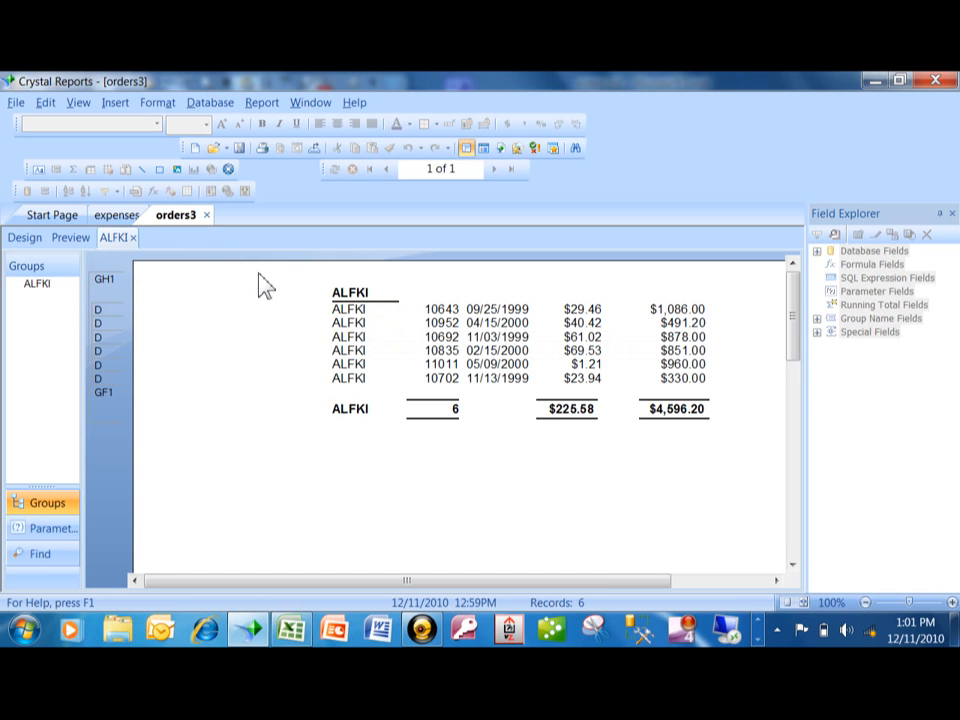
pyautogui.moveTo(258, 283)
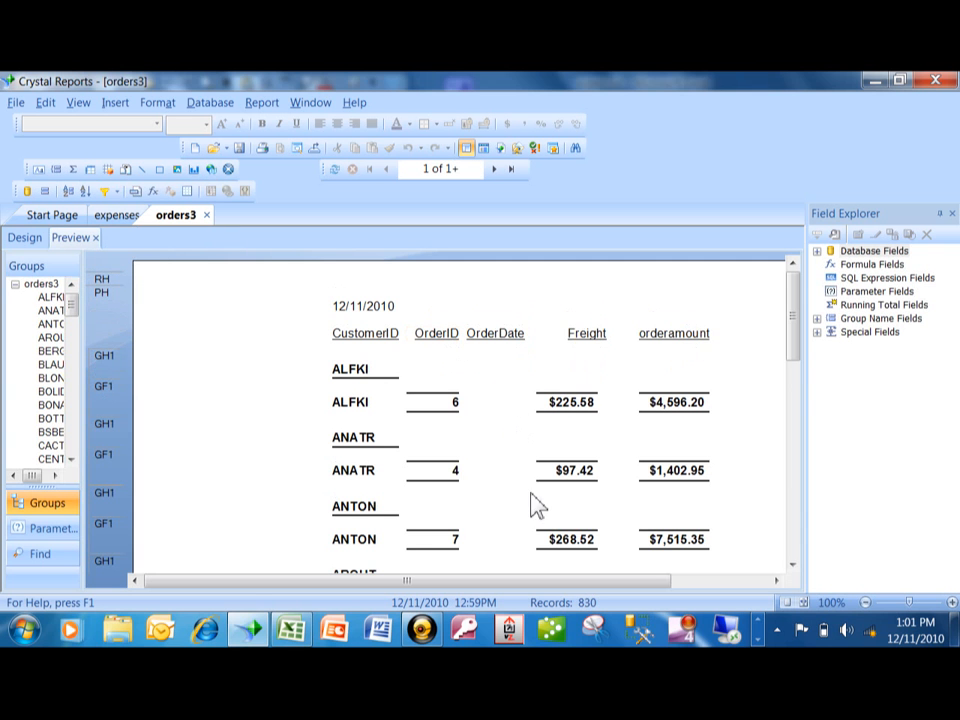
pyautogui.moveTo(567, 539)
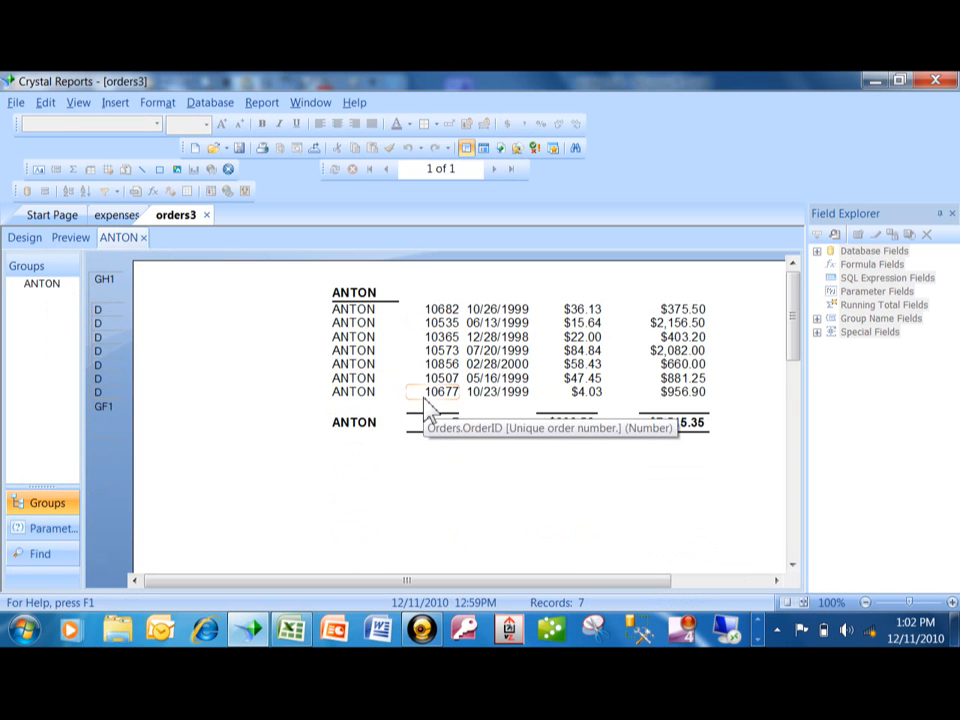
pyautogui.moveTo(287, 312)
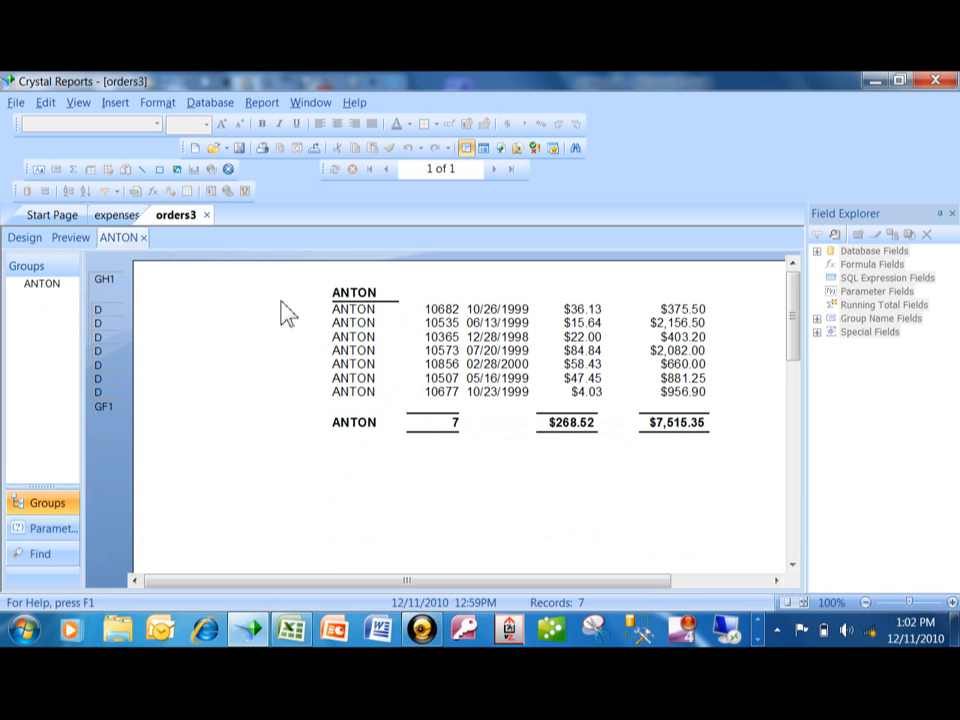
pyautogui.moveTo(140, 245)
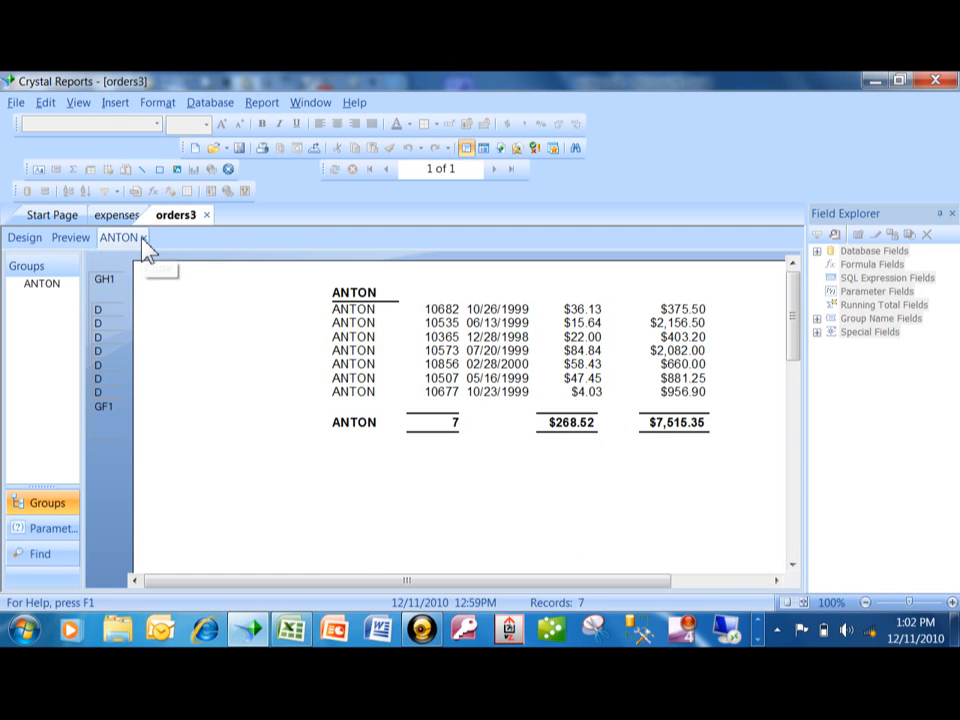
pyautogui.click(143, 237)
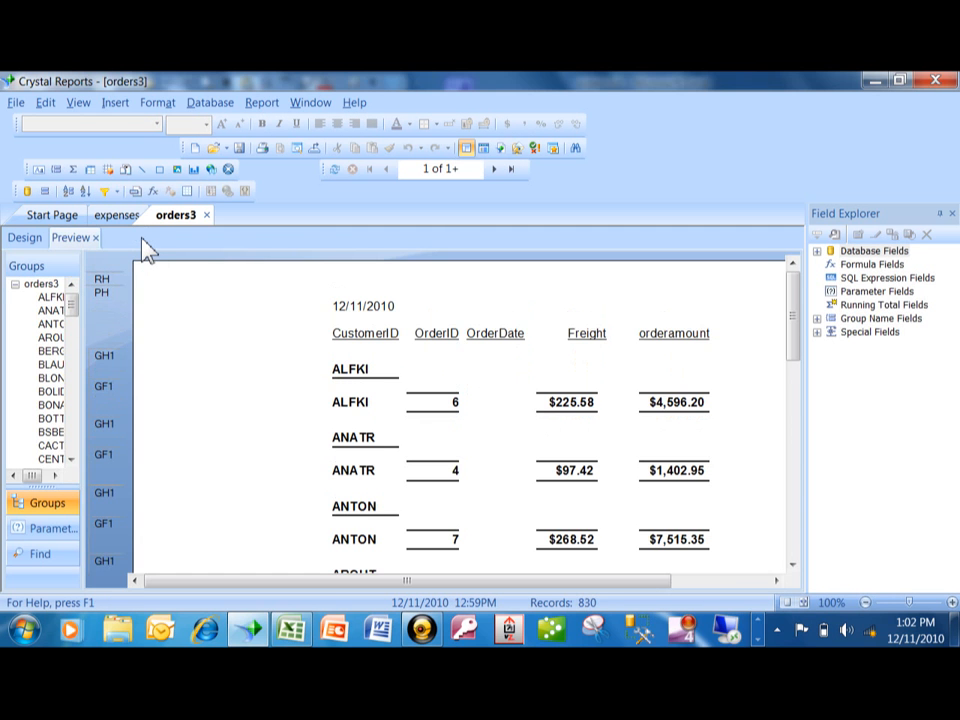
pyautogui.moveTo(262, 102)
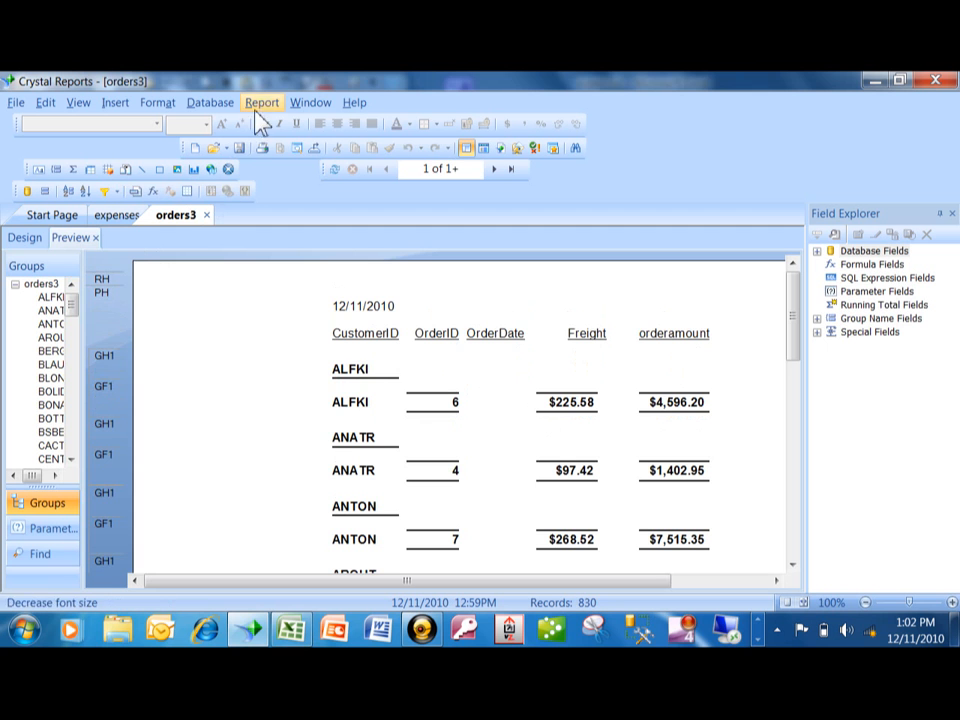
# In Section Expert, clear Hide (Drill-Down OK) on the Details section to list individual orders again
pyautogui.click(262, 102)
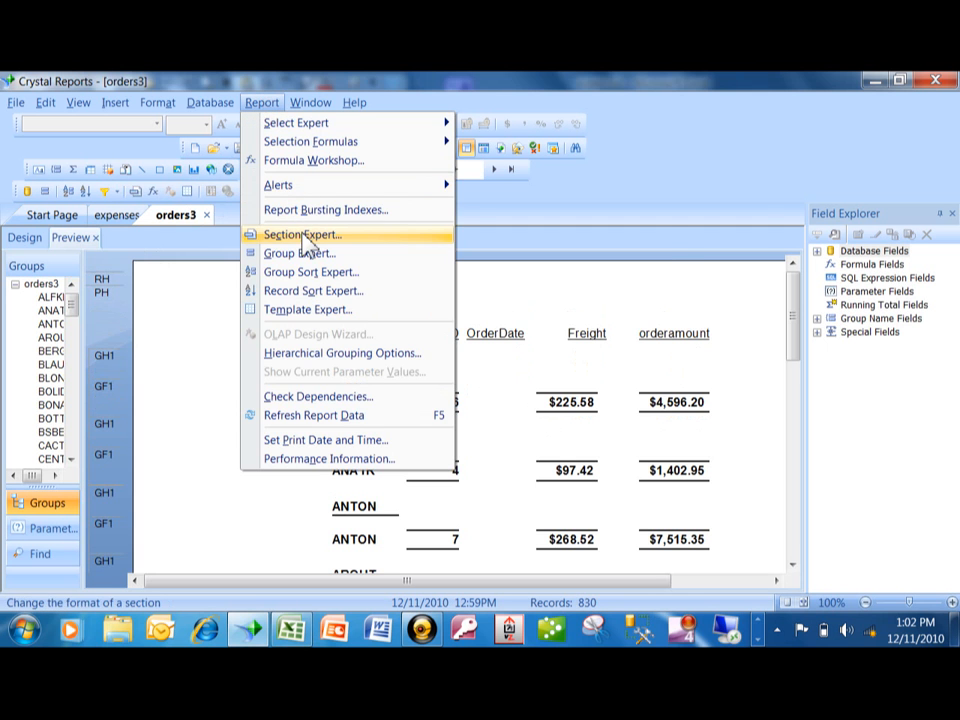
pyautogui.click(301, 234)
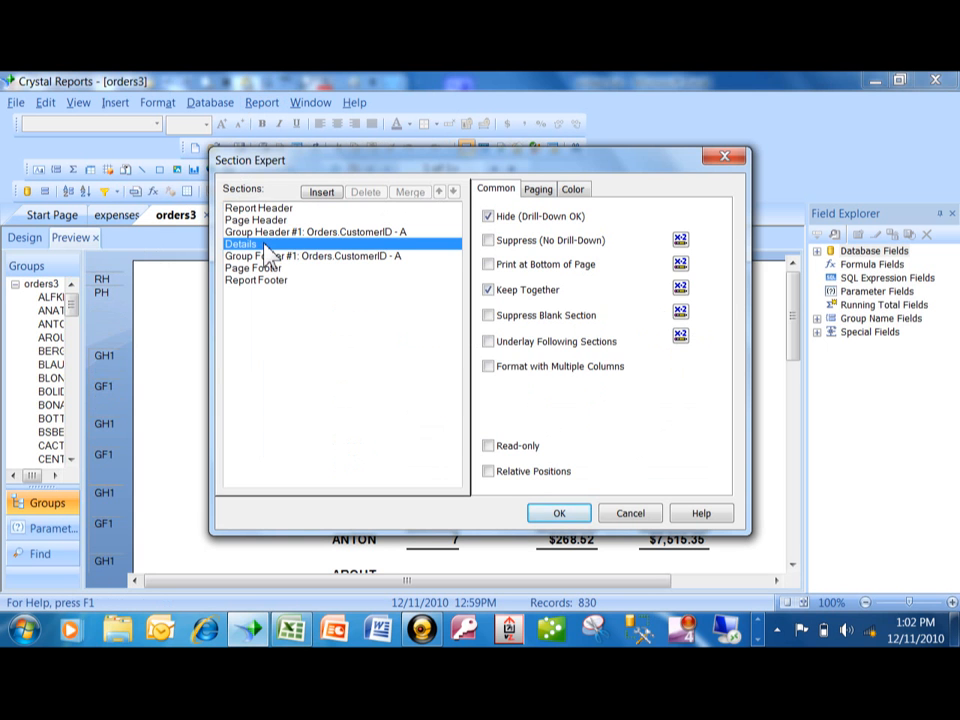
pyautogui.click(488, 216)
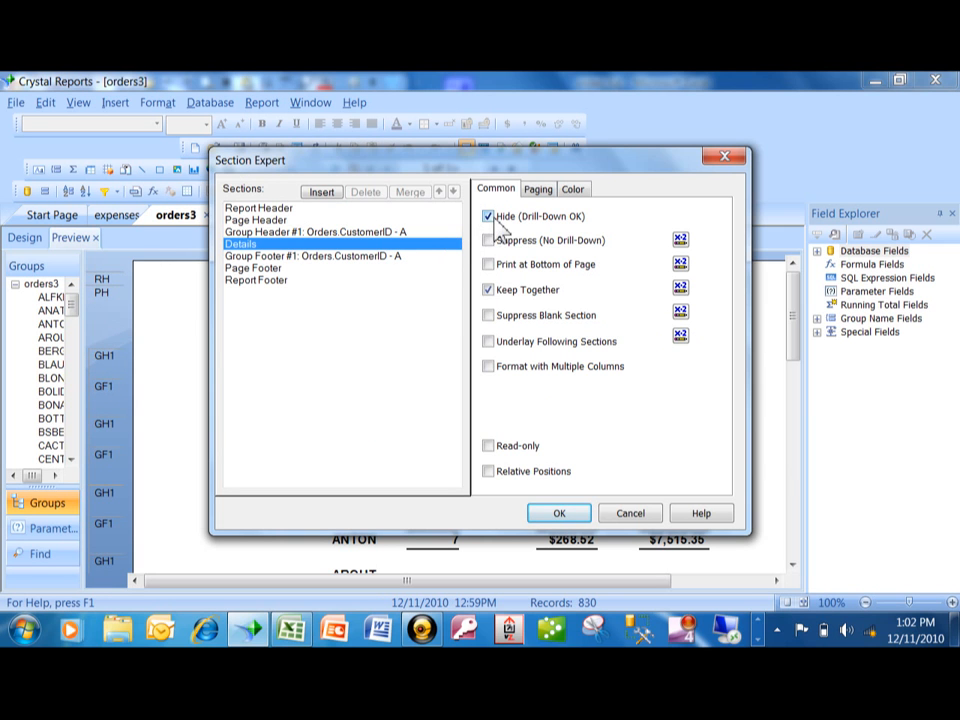
pyautogui.click(488, 216)
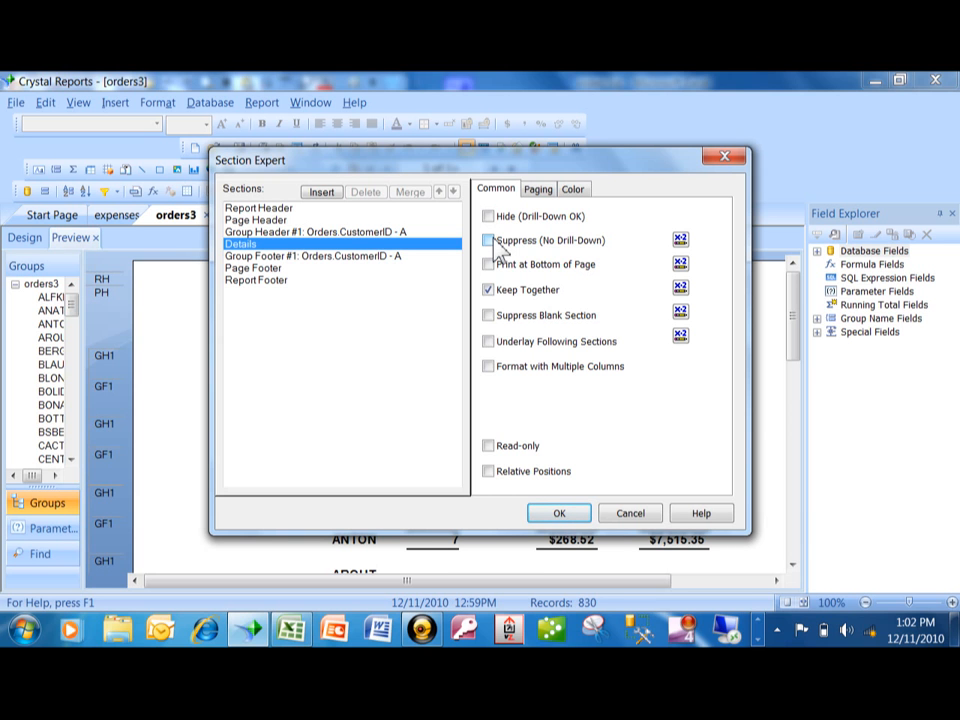
pyautogui.moveTo(522, 262)
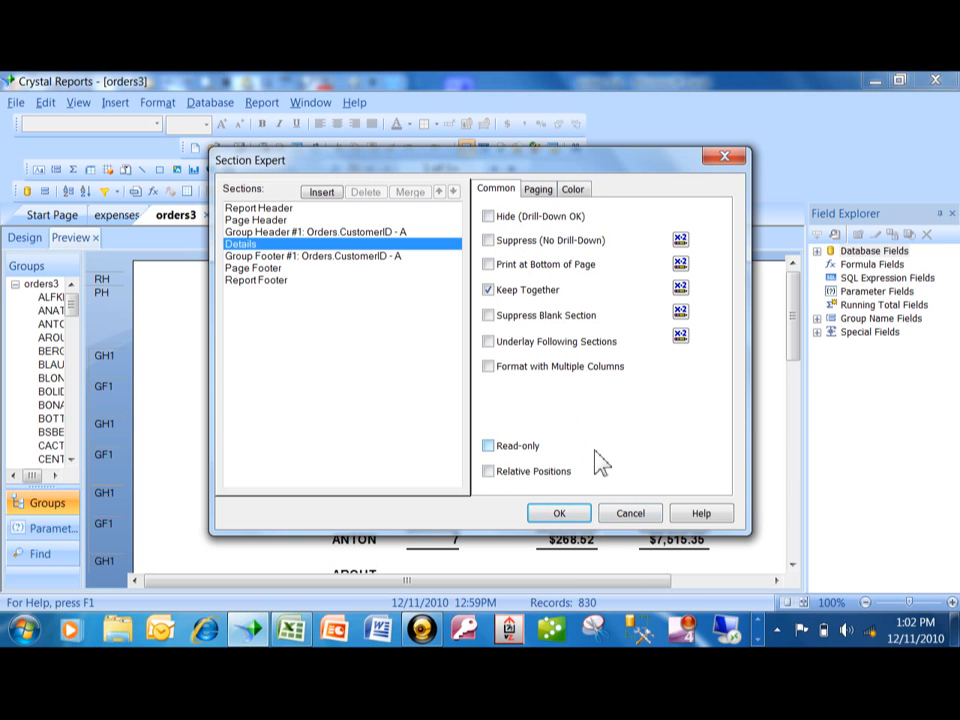
pyautogui.click(558, 512)
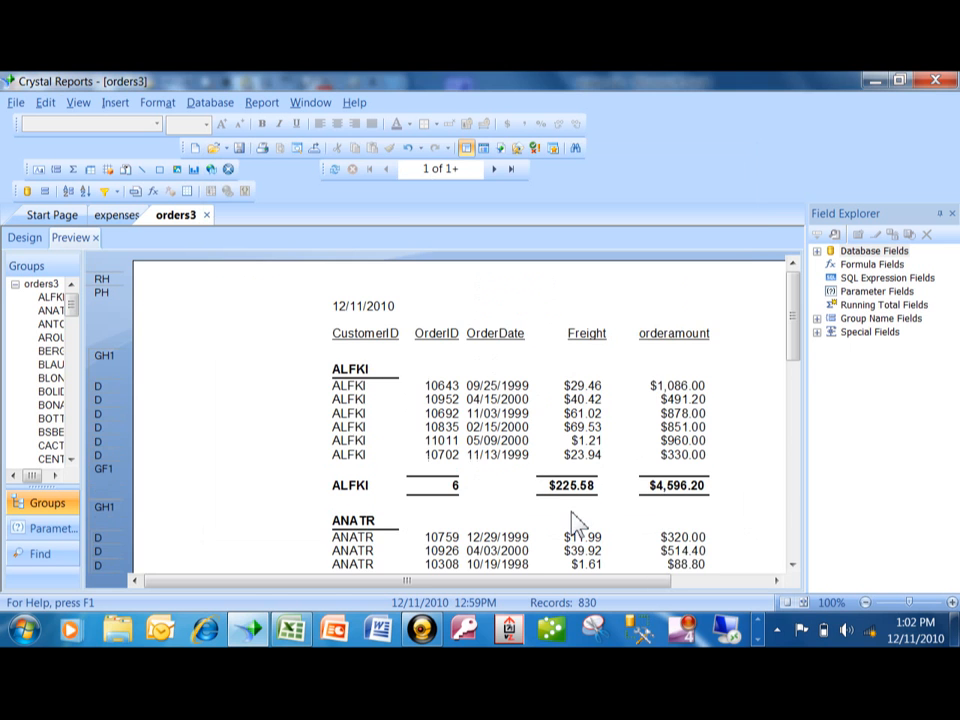
pyautogui.moveTo(697, 355)
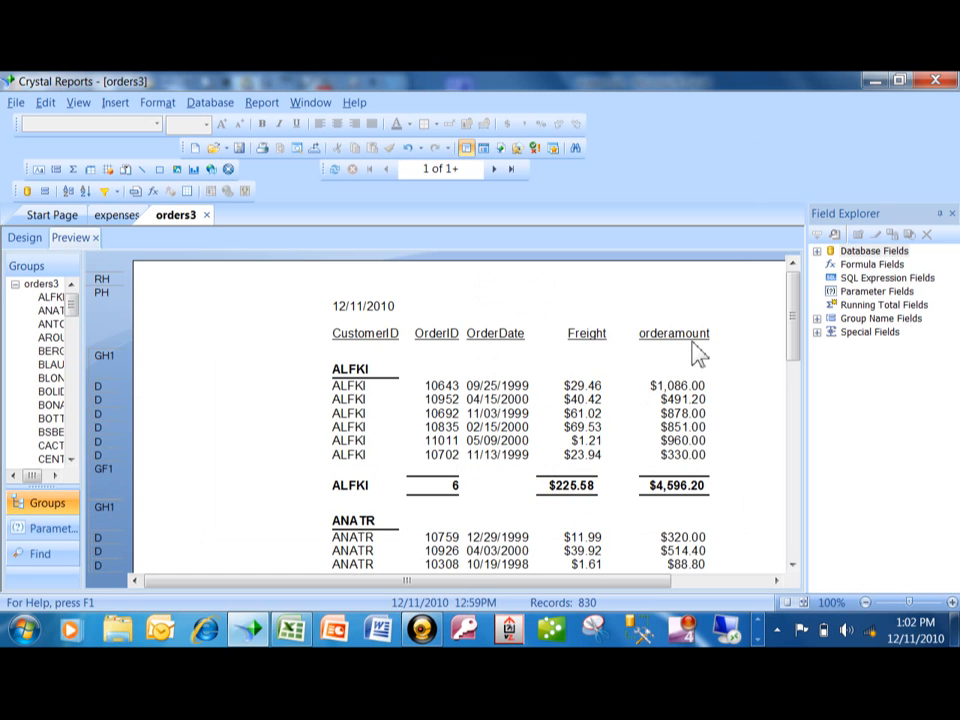